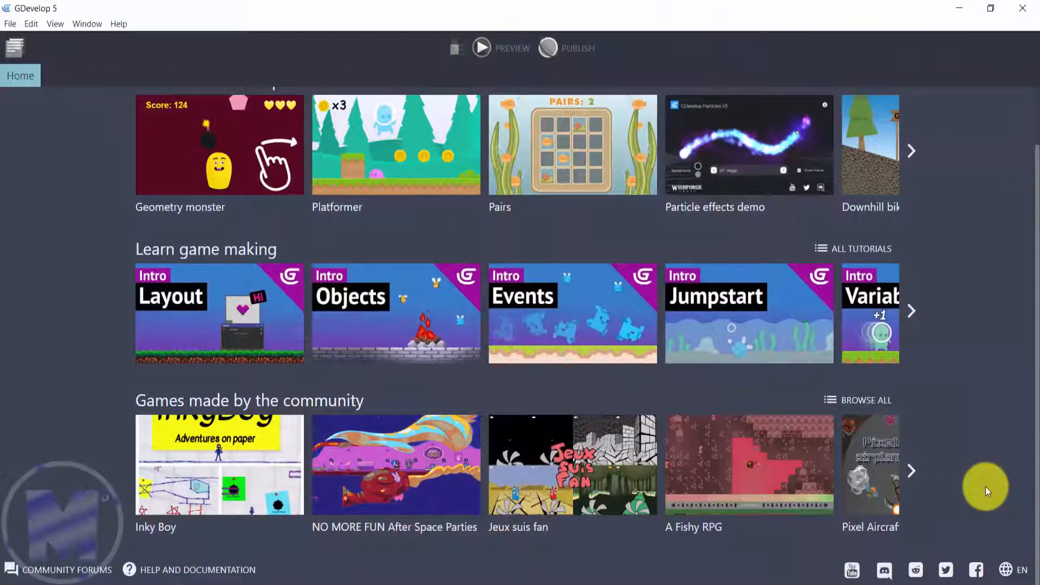
Step: Open About GDevelop and re-check for updates, confirming version 5.0.127
{"action": "left_click", "coordinate": [118, 24]}
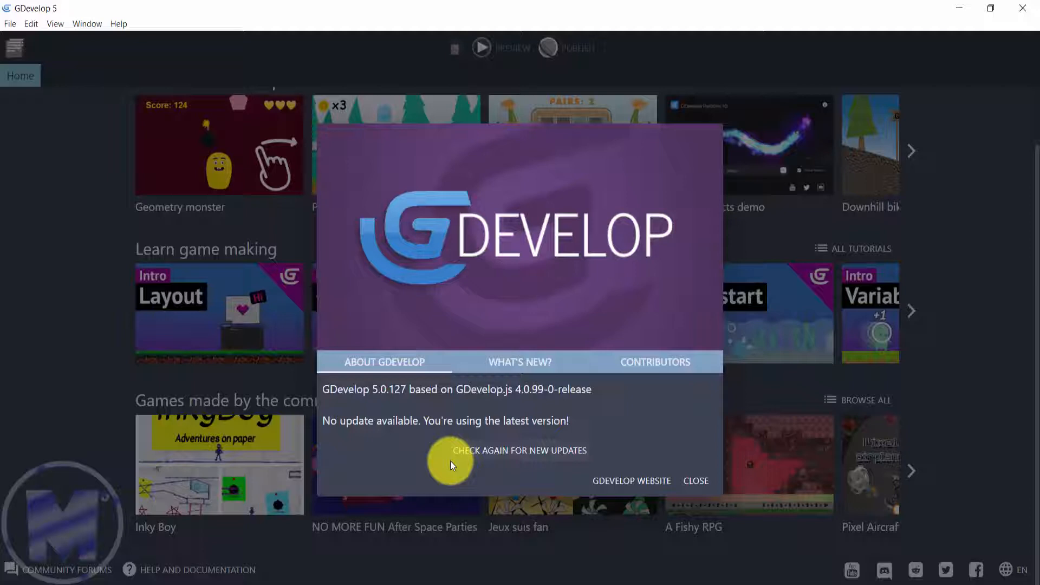
{"action": "mouse_move", "coordinate": [520, 457]}
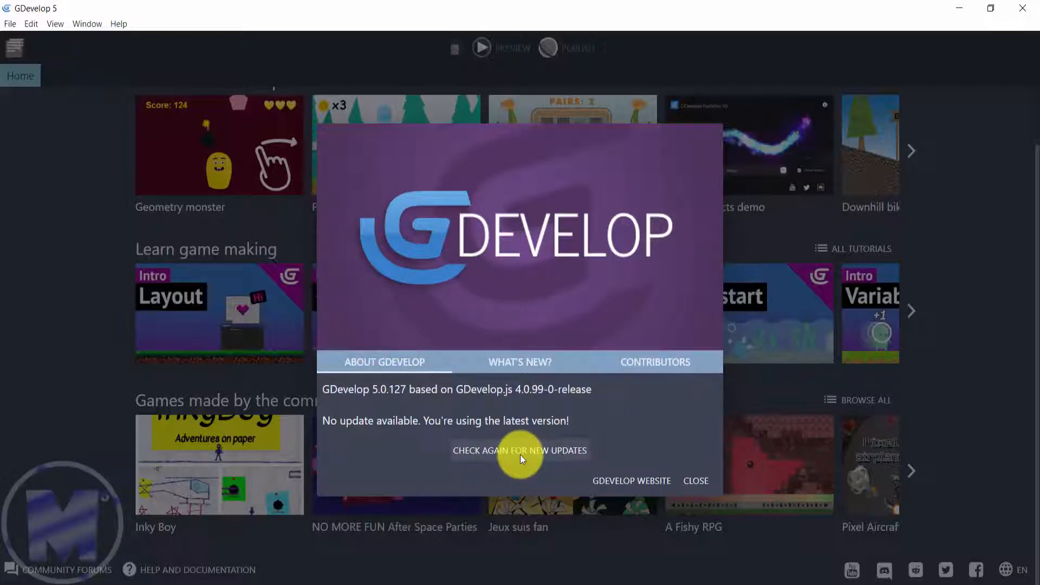
{"action": "left_click", "coordinate": [519, 449]}
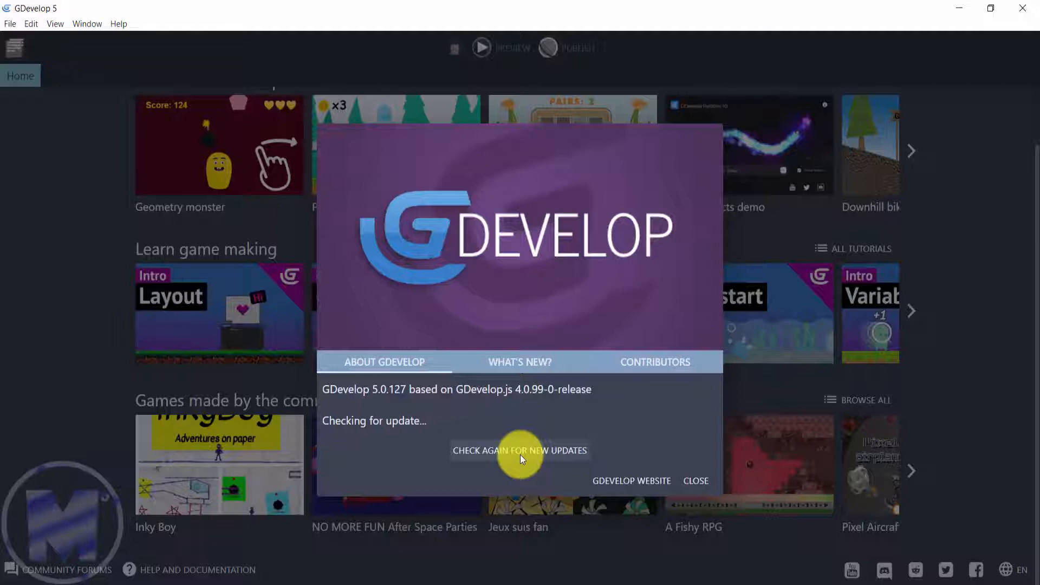
{"action": "left_click", "coordinate": [520, 450]}
{"action": "type", "text": "gdevelop gi"}
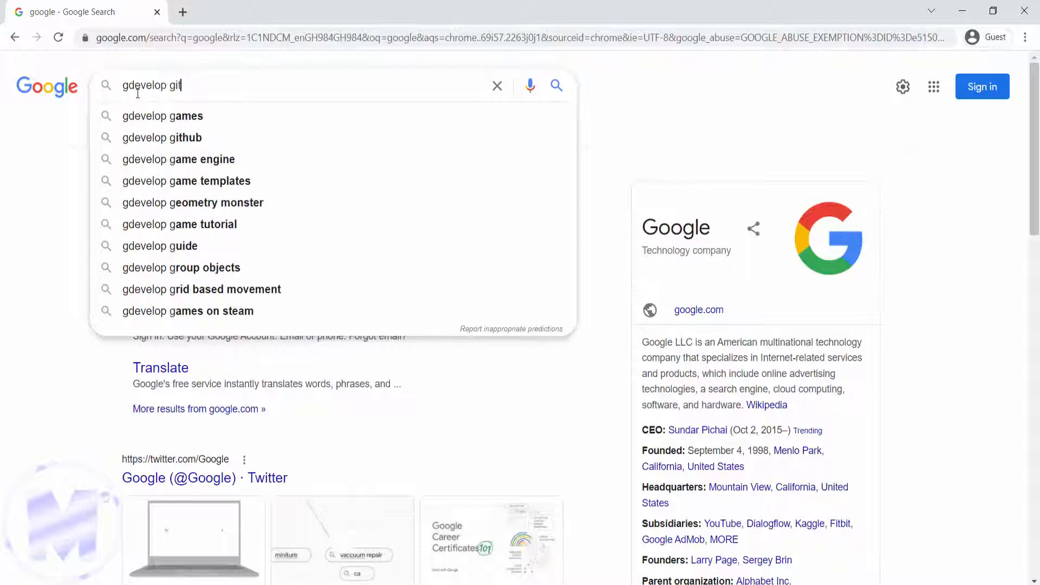
Step: Search Google for 'gdevelop github' and open the 4ian/GDevelop repository
{"action": "left_click", "coordinate": [162, 138]}
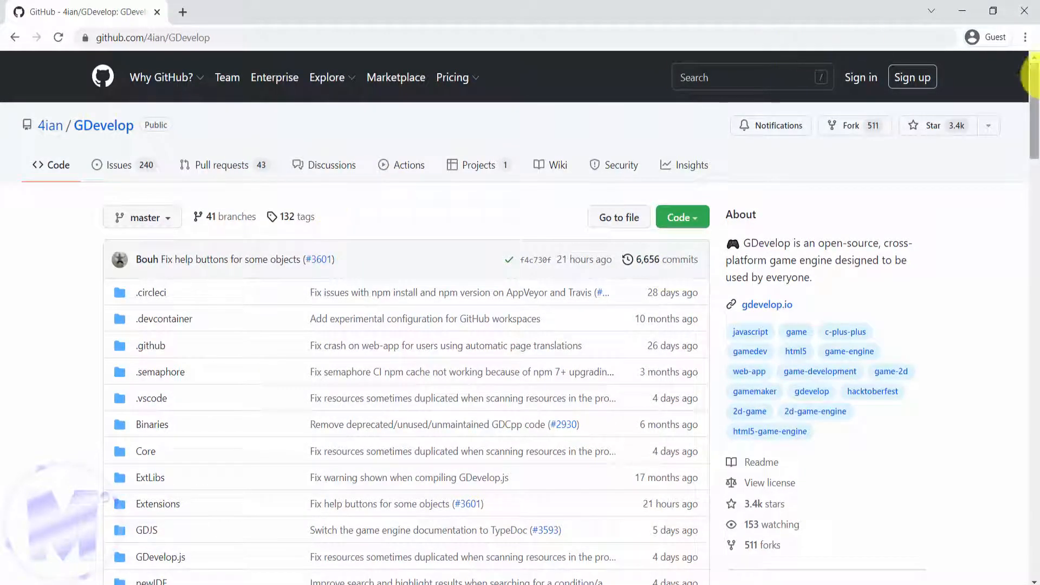
Step: Open the 5.0.127 Latest release page from the repository's Releases section
{"action": "scroll", "scroll_direction": "down", "scroll_amount": 3}
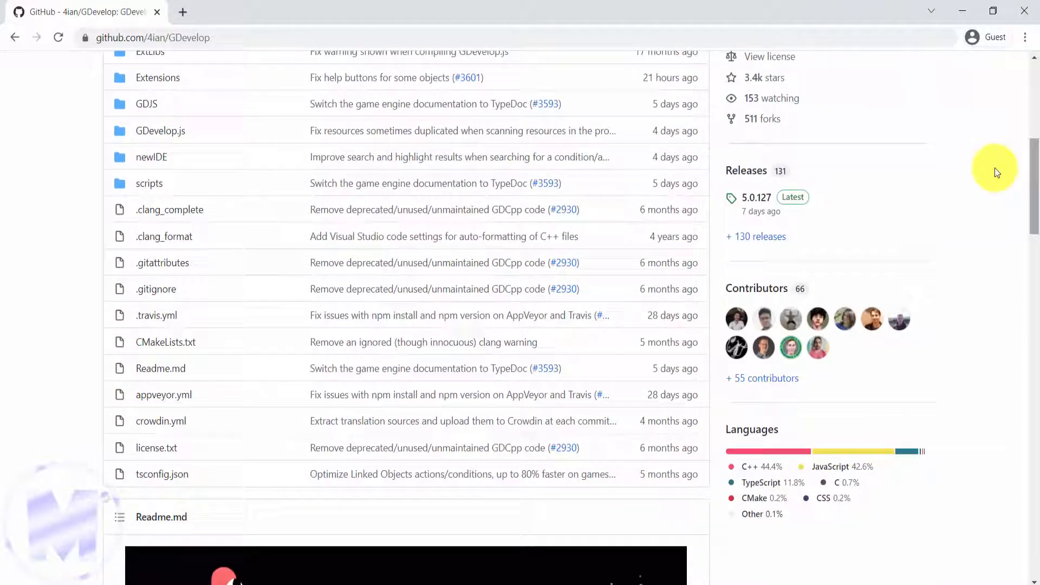
{"action": "mouse_move", "coordinate": [749, 199]}
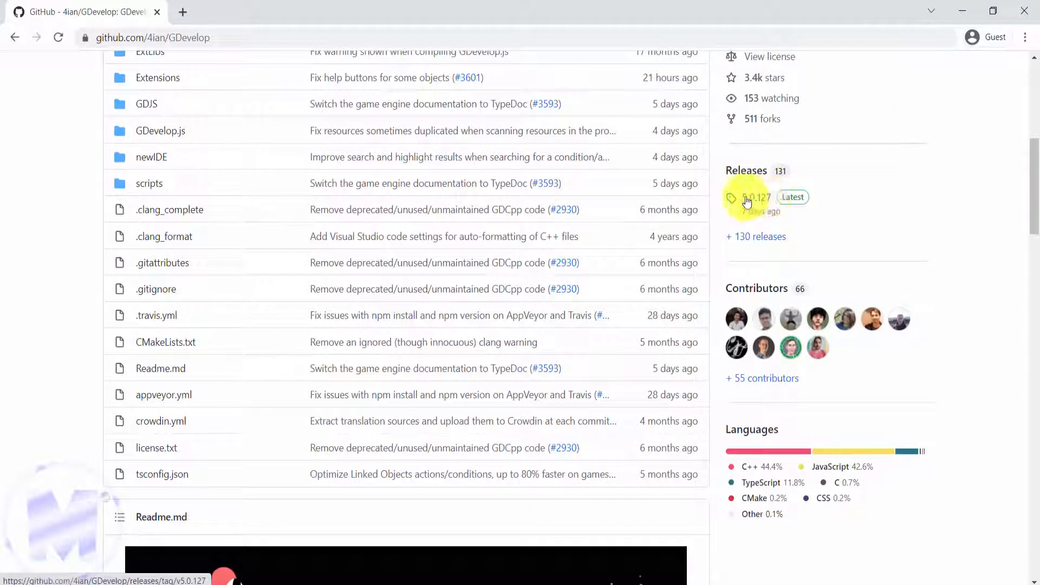
{"action": "mouse_move", "coordinate": [783, 202]}
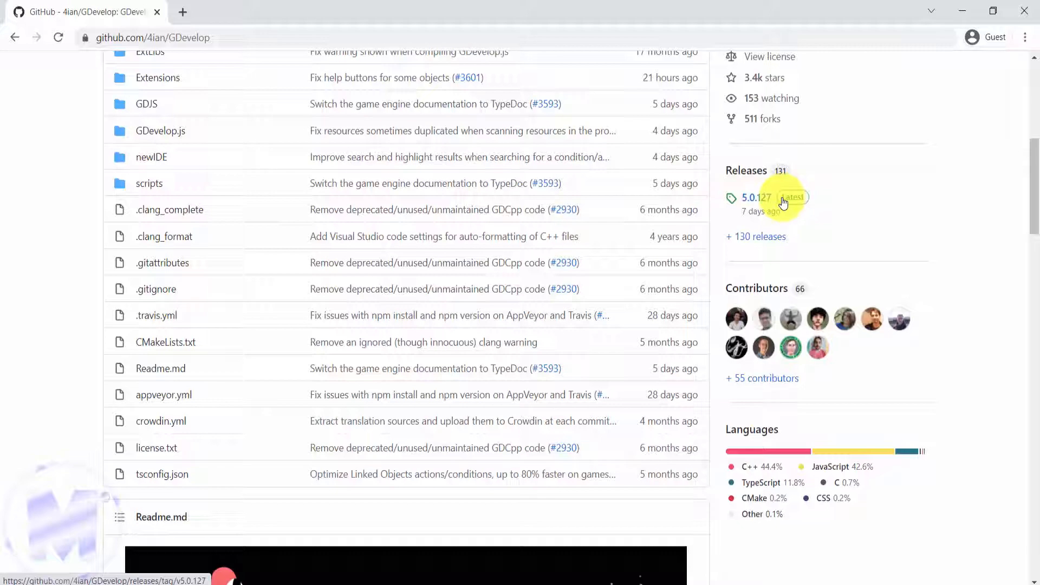
{"action": "left_click", "coordinate": [756, 198]}
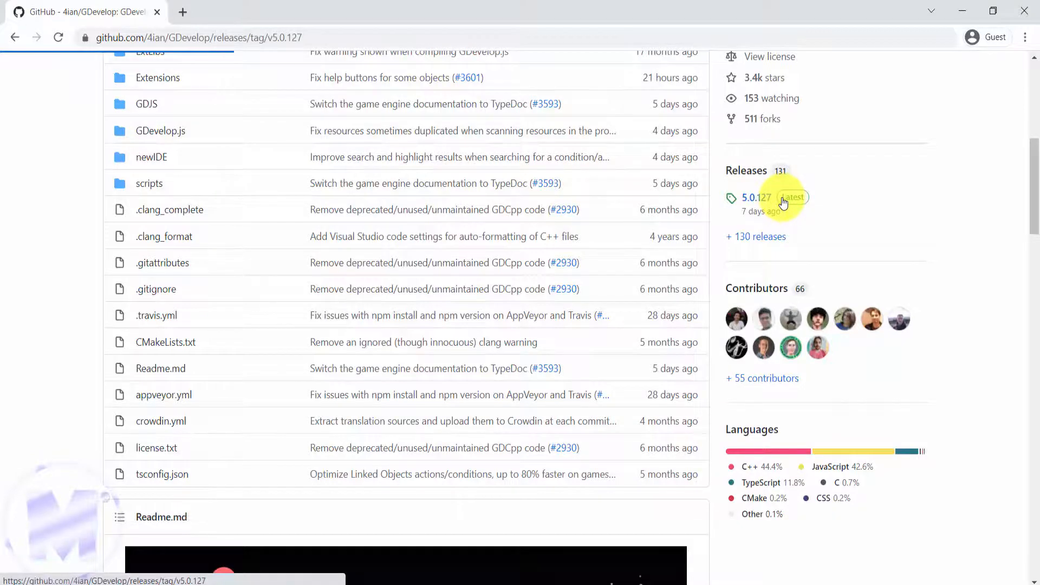
{"action": "left_click", "coordinate": [757, 198]}
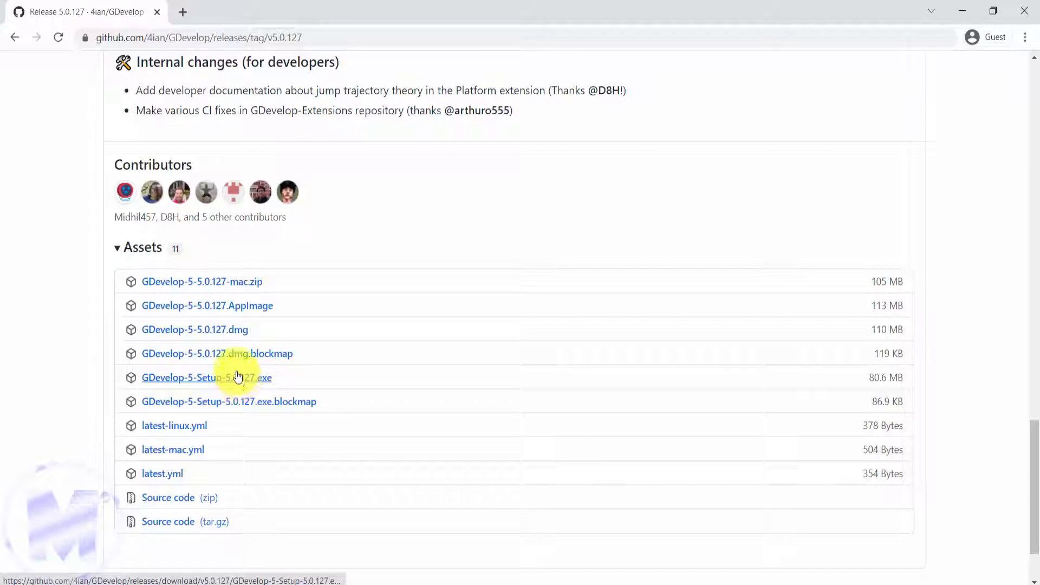
{"action": "mouse_move", "coordinate": [213, 319]}
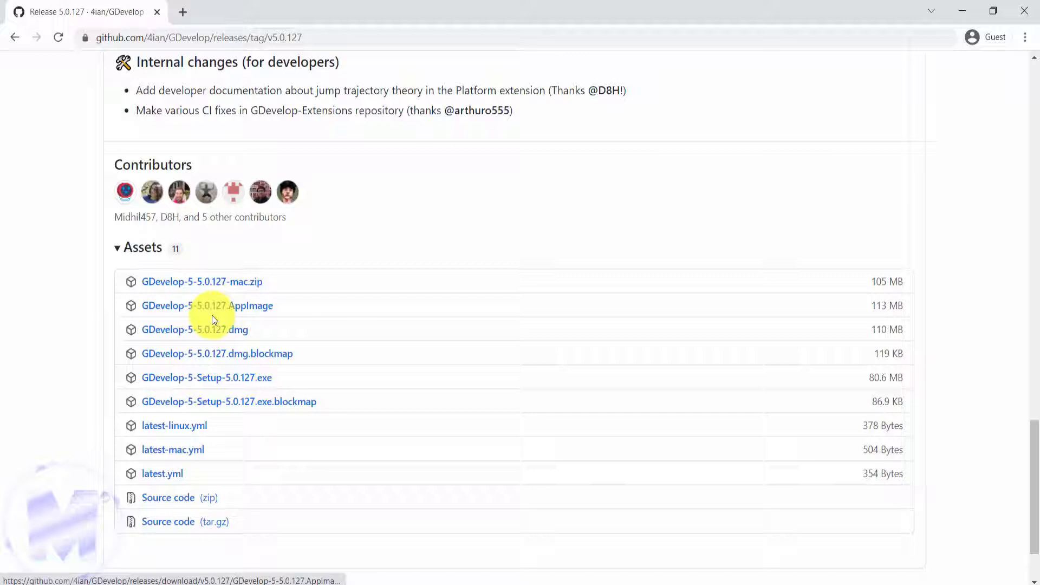
{"action": "mouse_move", "coordinate": [264, 286]}
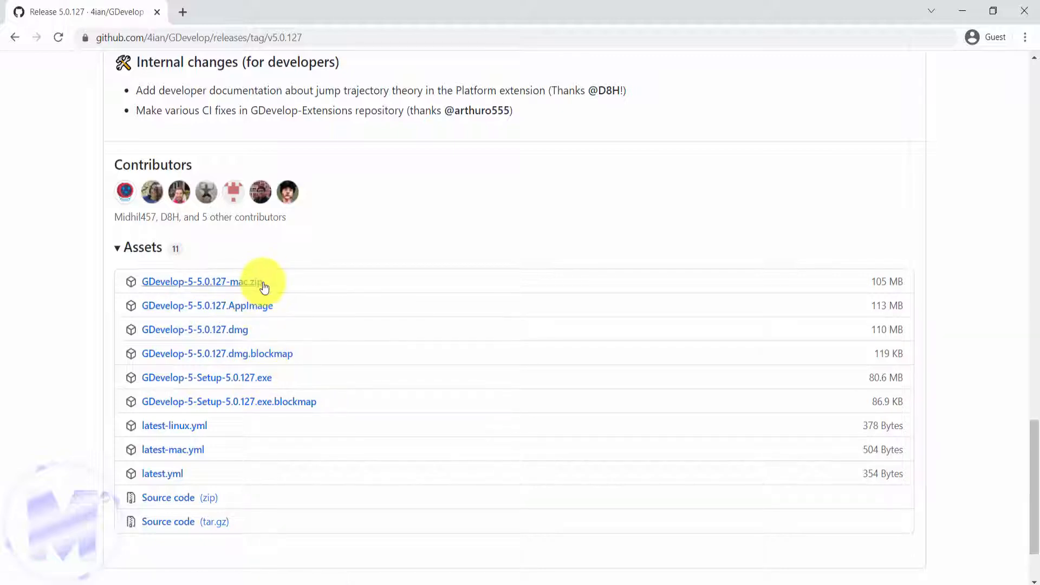
{"action": "mouse_move", "coordinate": [225, 384]}
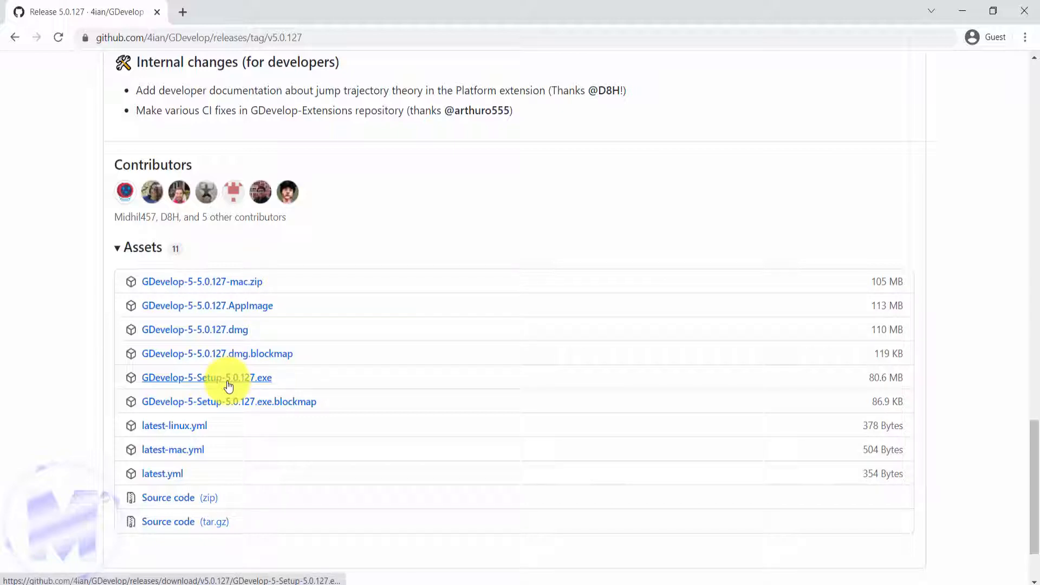
Step: Download GDevelop-5-Setup-5.0.127.exe into the 'GDevelop-5.0.127 update' Downloads folder
{"action": "left_click", "coordinate": [206, 377]}
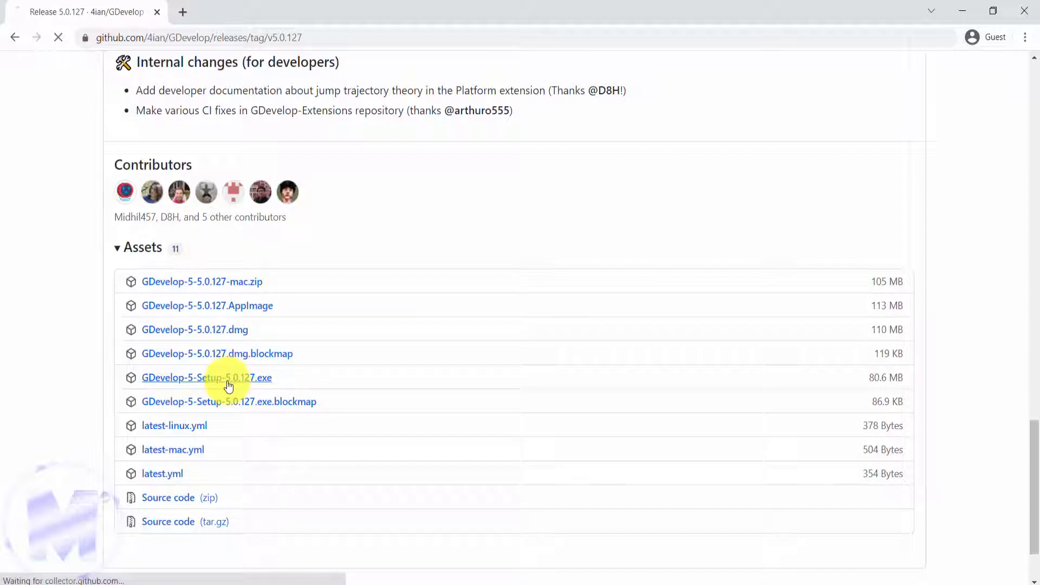
{"action": "left_click", "coordinate": [206, 377]}
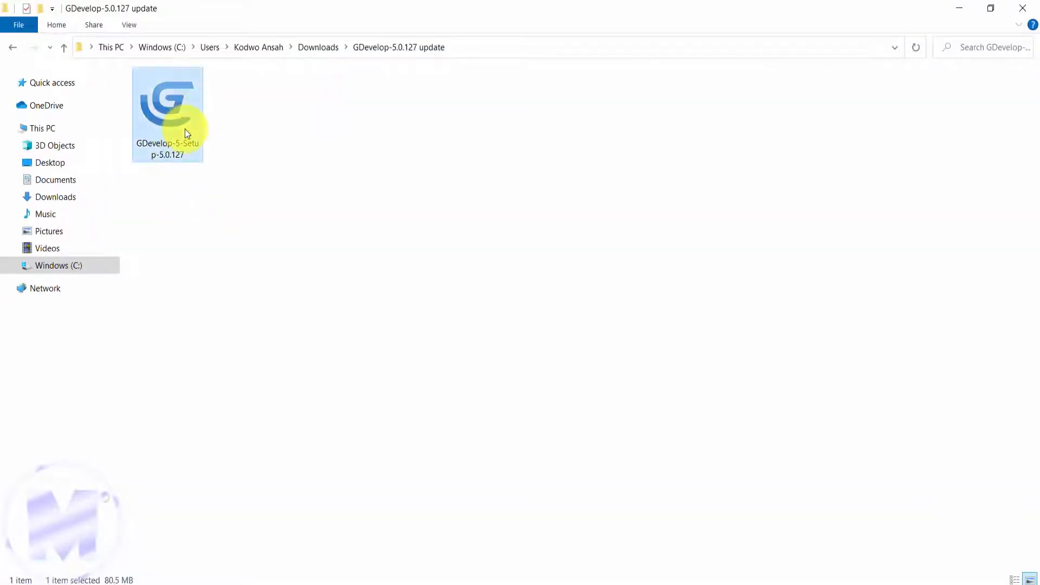
Step: Run the GDevelop-5-Setup-5.0.127 installer from the Downloads update folder
{"action": "left_click", "coordinate": [167, 106]}
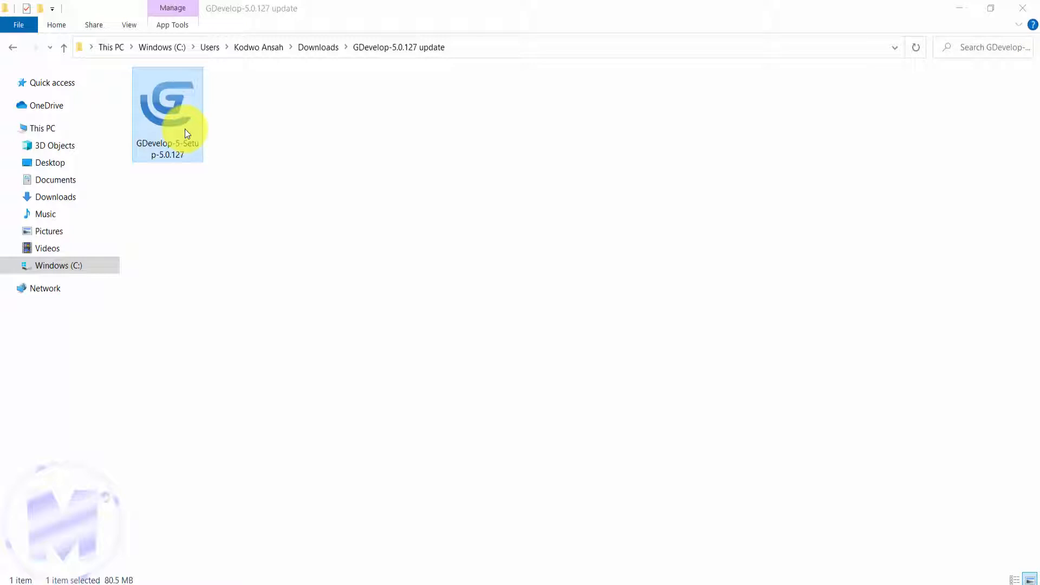
{"action": "double_click", "coordinate": [168, 103]}
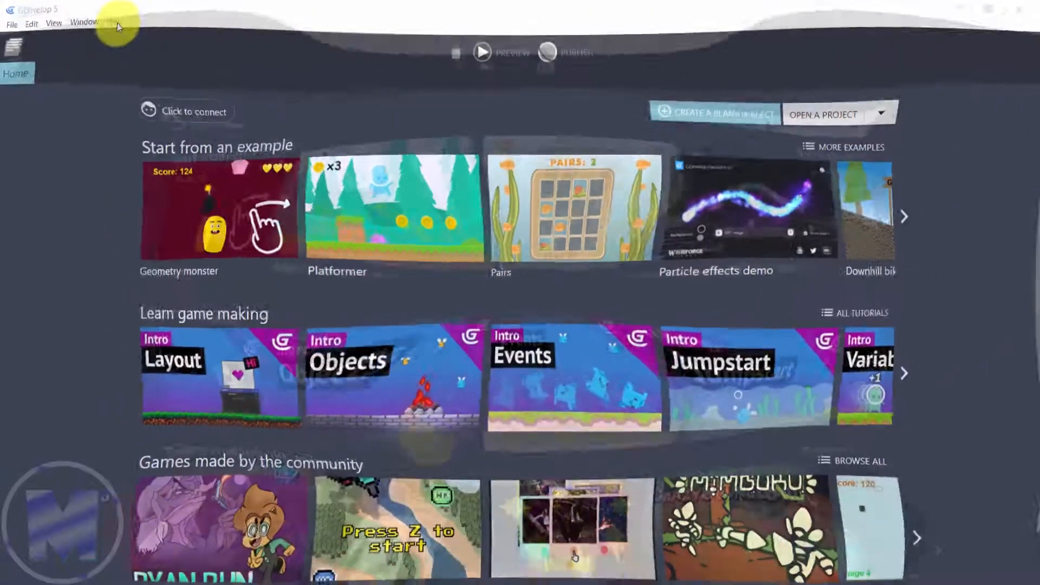
Step: Open Help > About GDevelop to confirm version 5.0.127 with no update available
{"action": "left_click", "coordinate": [118, 23]}
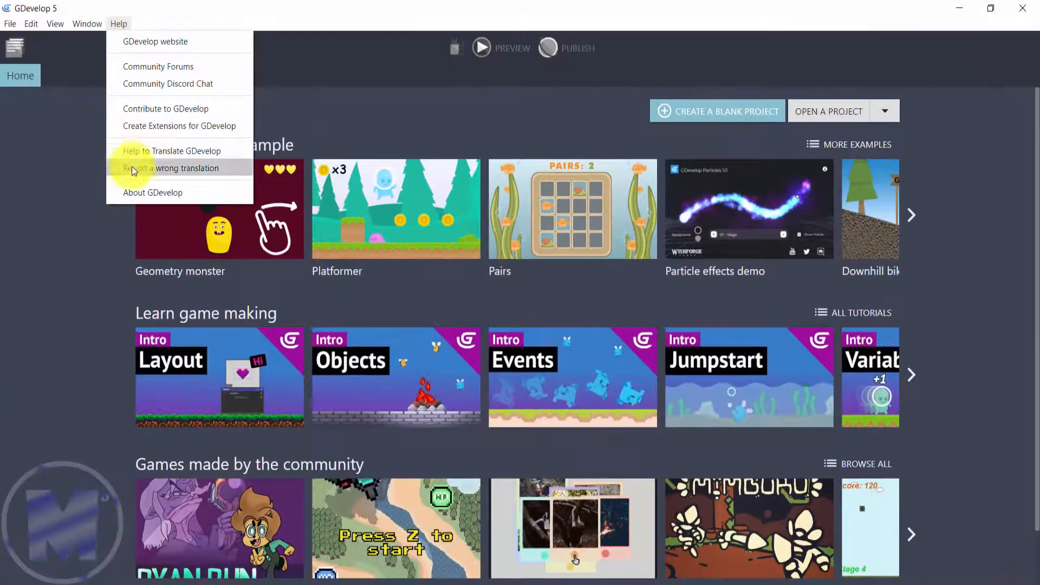
{"action": "left_click", "coordinate": [153, 192]}
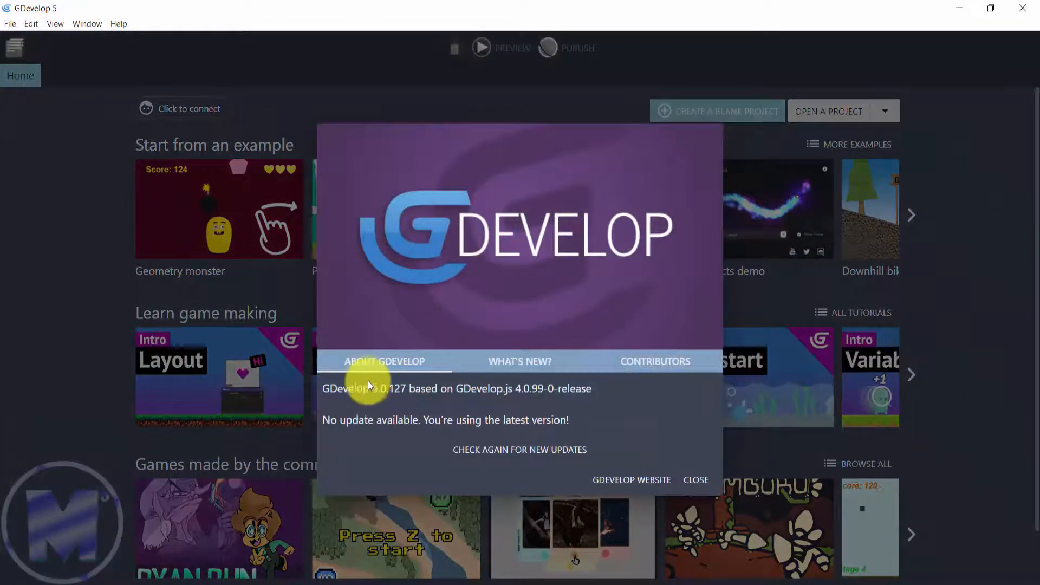